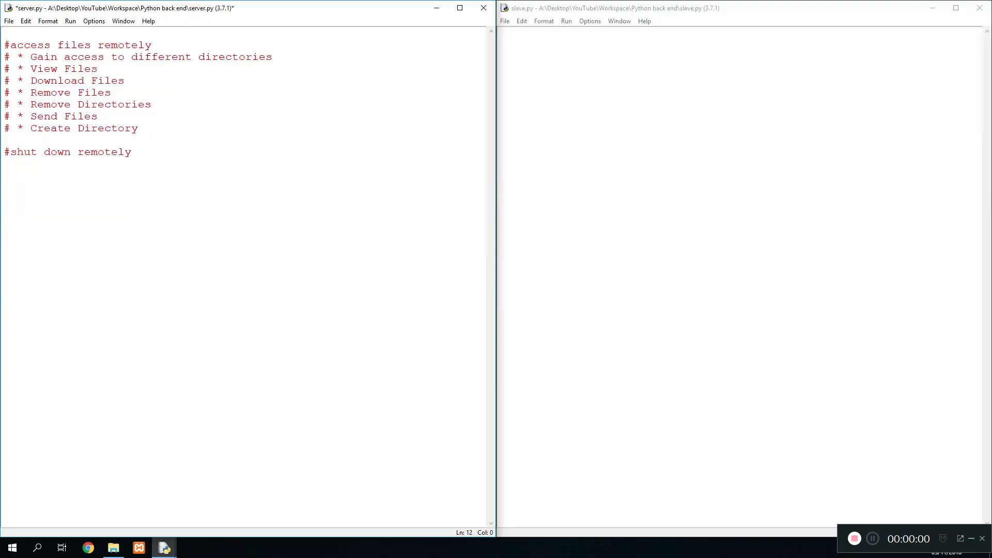
Step: Browse the Python back end folder with server.py and slave.py in File Explorer, then close it
{"action": "key", "text": "Enter"}
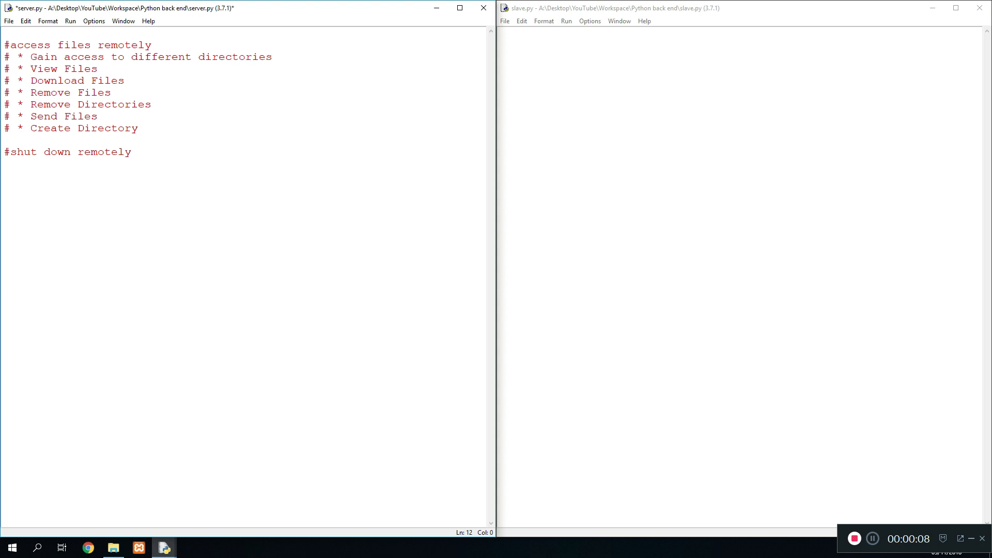
{"action": "key", "text": "enter"}
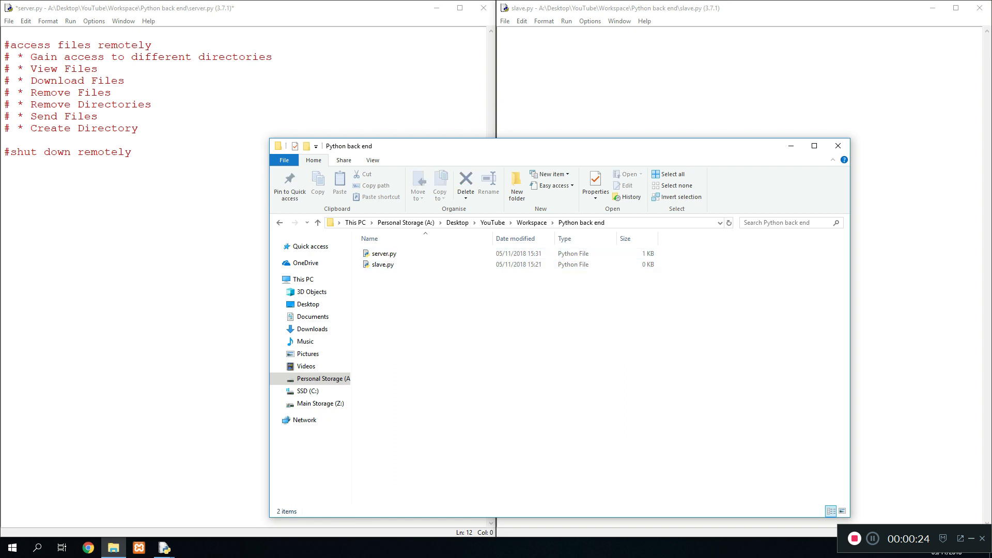
{"action": "left_click", "coordinate": [384, 253]}
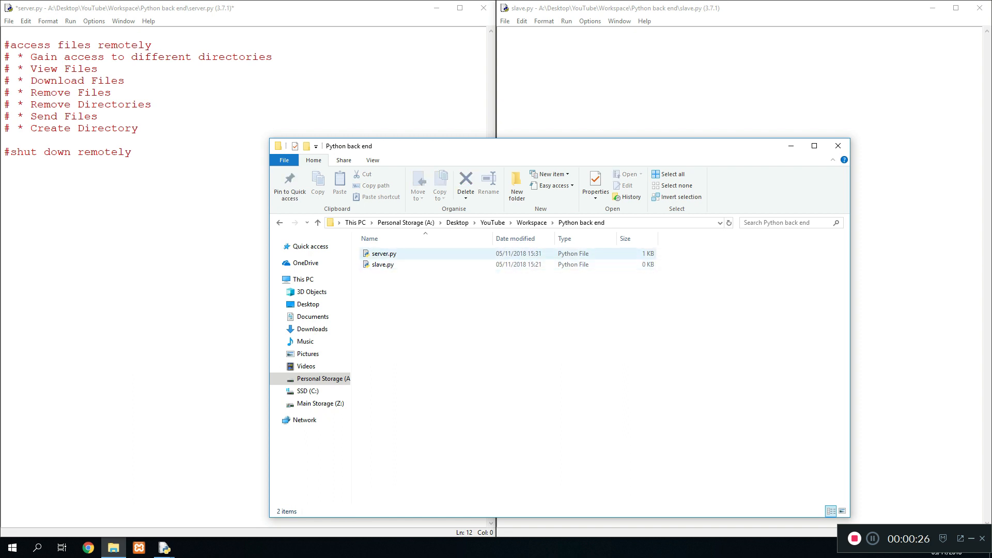
{"action": "left_click", "coordinate": [384, 264]}
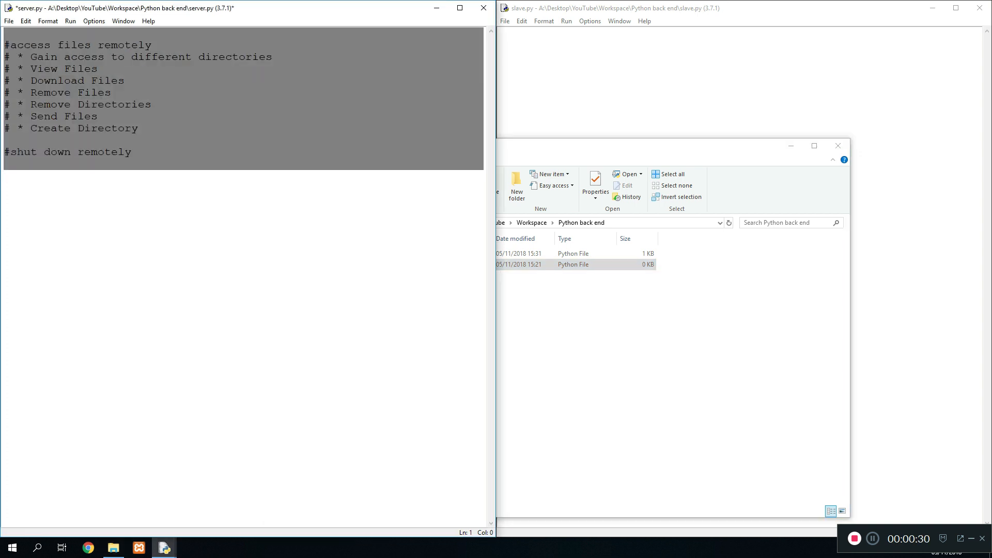
{"action": "left_click", "coordinate": [838, 146]}
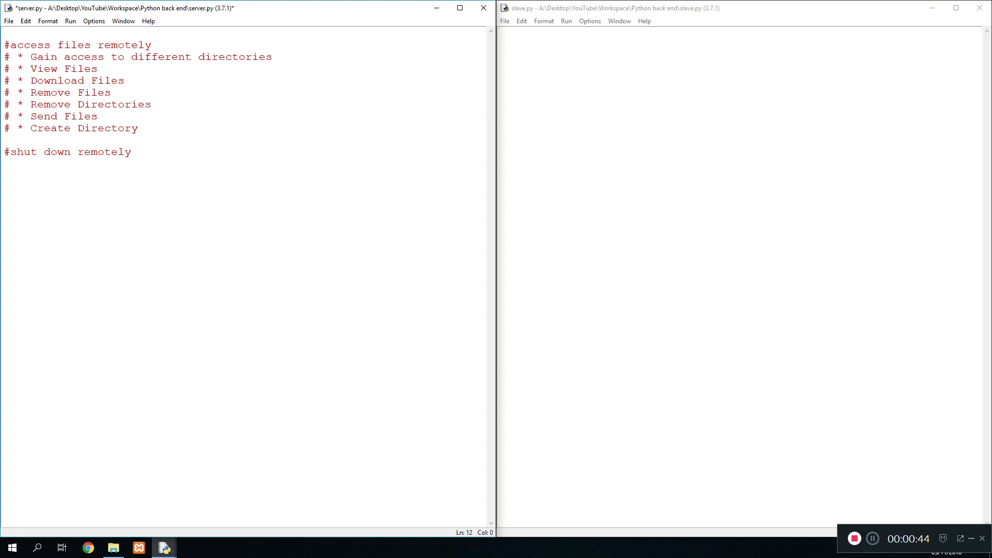
{"action": "left_click_drag", "start_coordinate": [12, 44], "coordinate": [152, 44]}
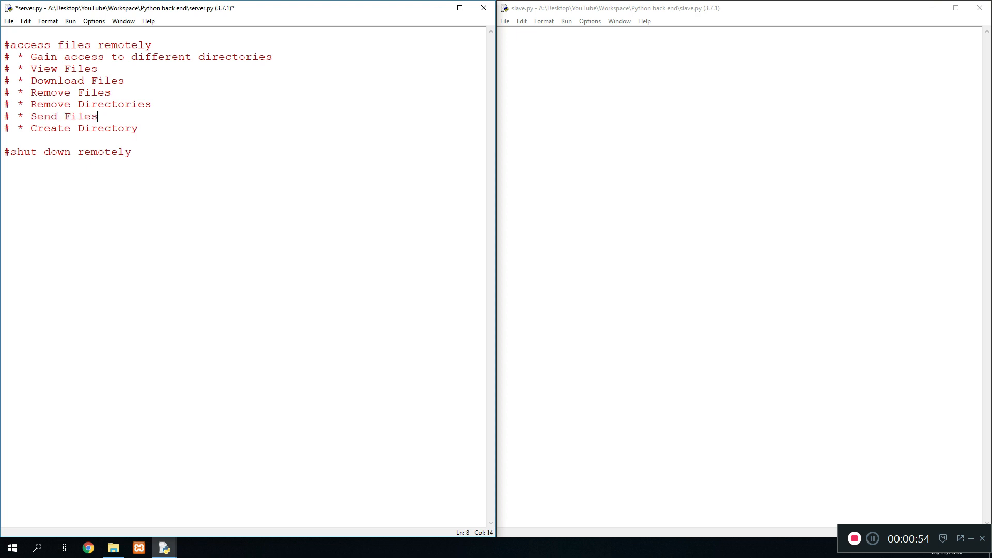
{"action": "left_click_drag", "start_coordinate": [37, 127], "coordinate": [138, 128]}
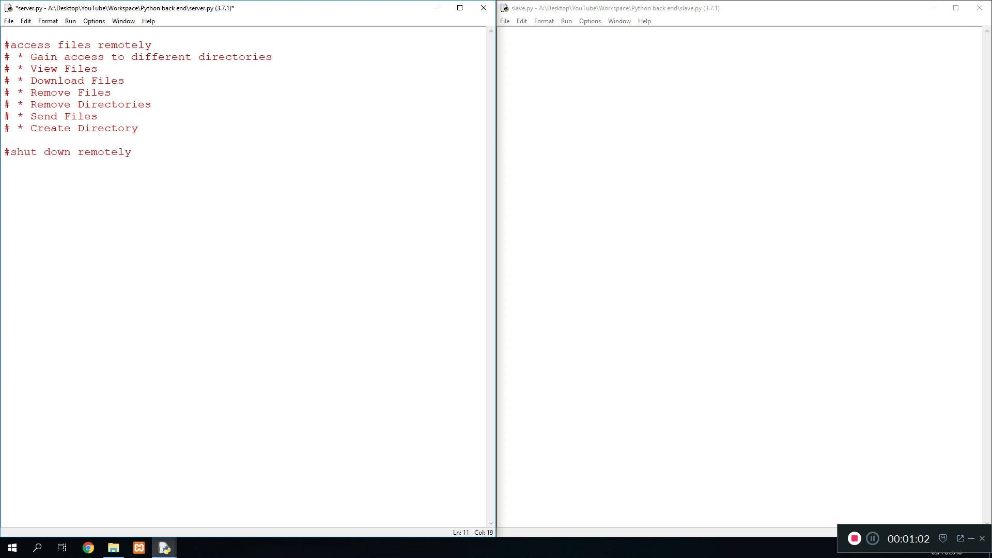
{"action": "double_click", "coordinate": [126, 152]}
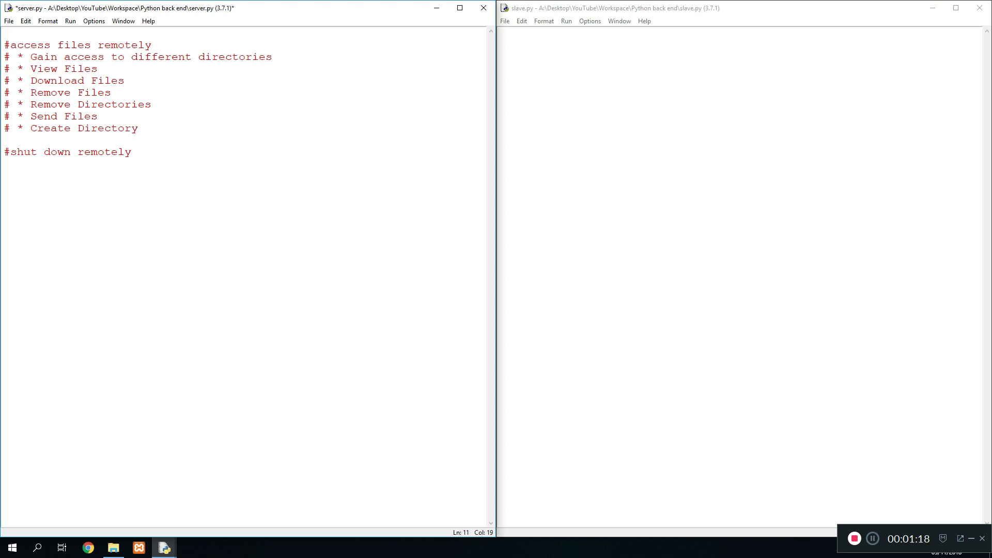
Step: Add 'import os' and 'import socket' lines below the comments
{"action": "key", "text": "enter"}
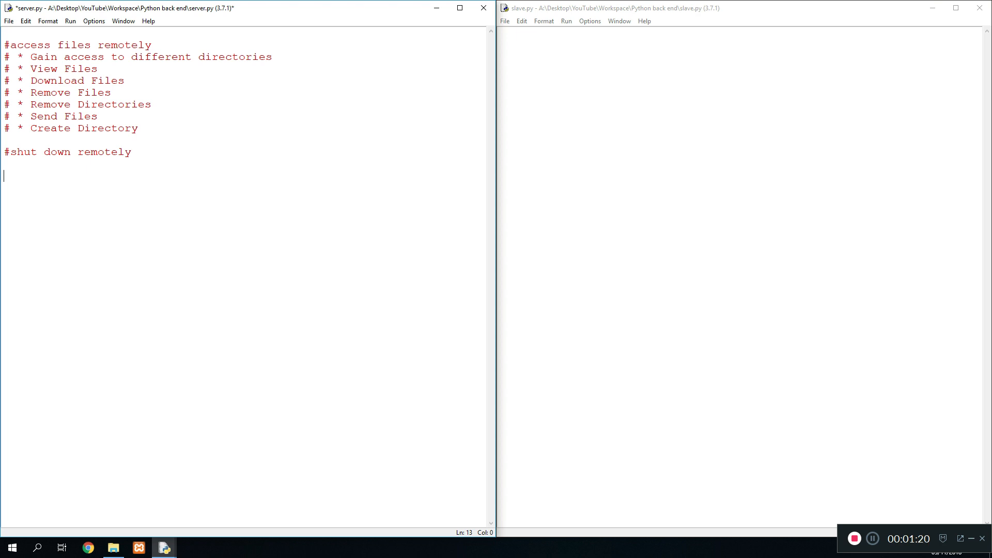
{"action": "type", "text": "im"}
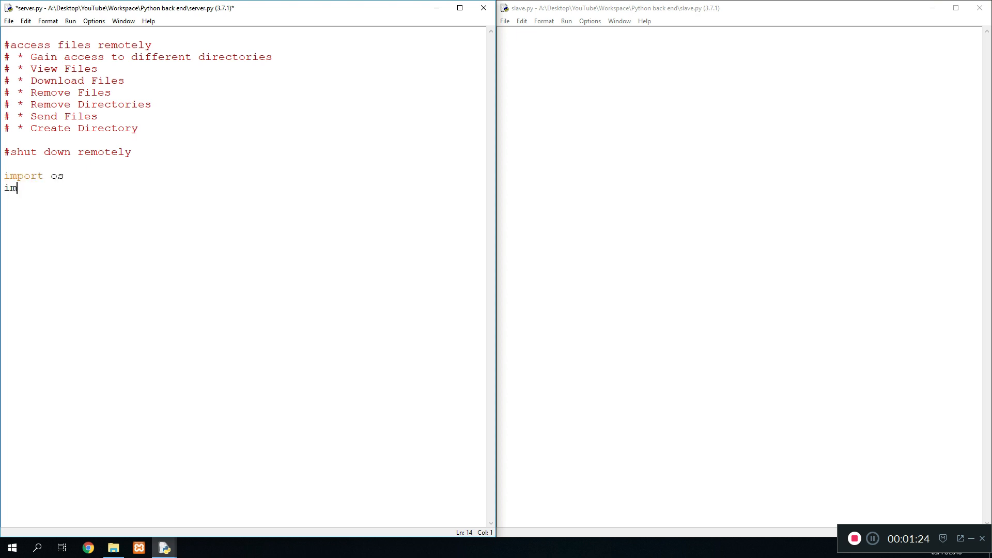
{"action": "type", "text": "port socket"}
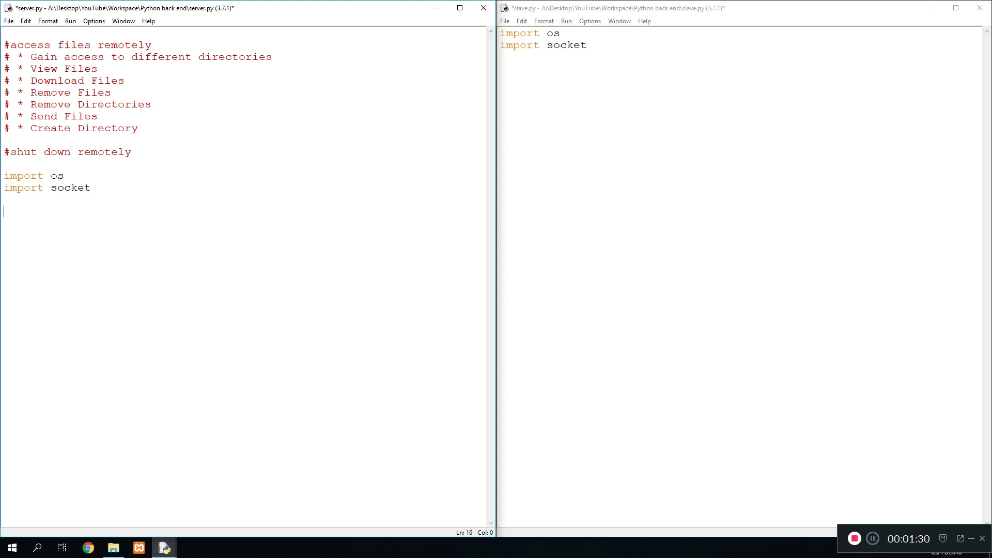
Step: In server.py, create s = socket.socket(), get host via socket.gethostname(), and set port=8080
{"action": "type", "text": "s ="}
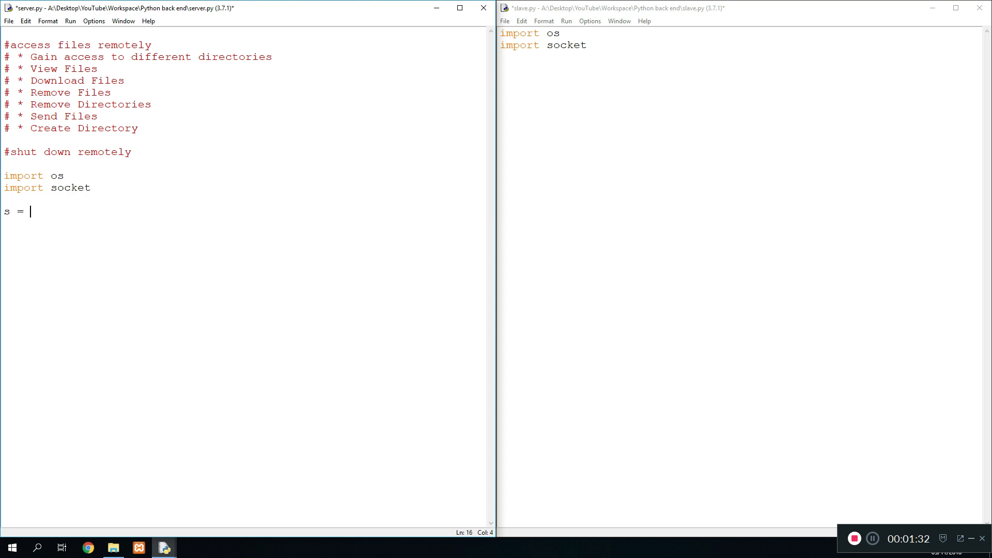
{"action": "type", "text": "ss"}
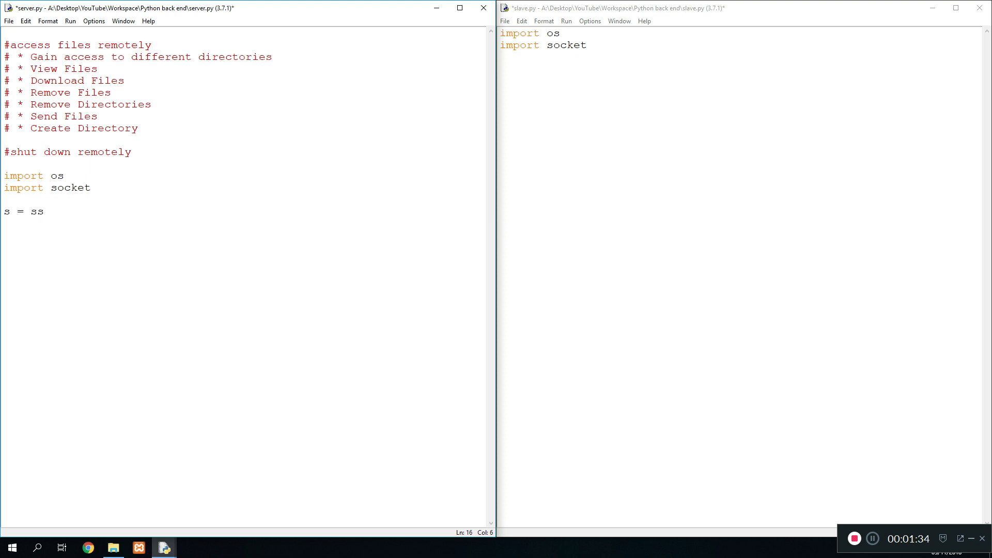
{"action": "type", "text": "ocket.socket("}
{"action": "left_click", "coordinate": [243, 223]}
{"action": "type", "text": "ho"}
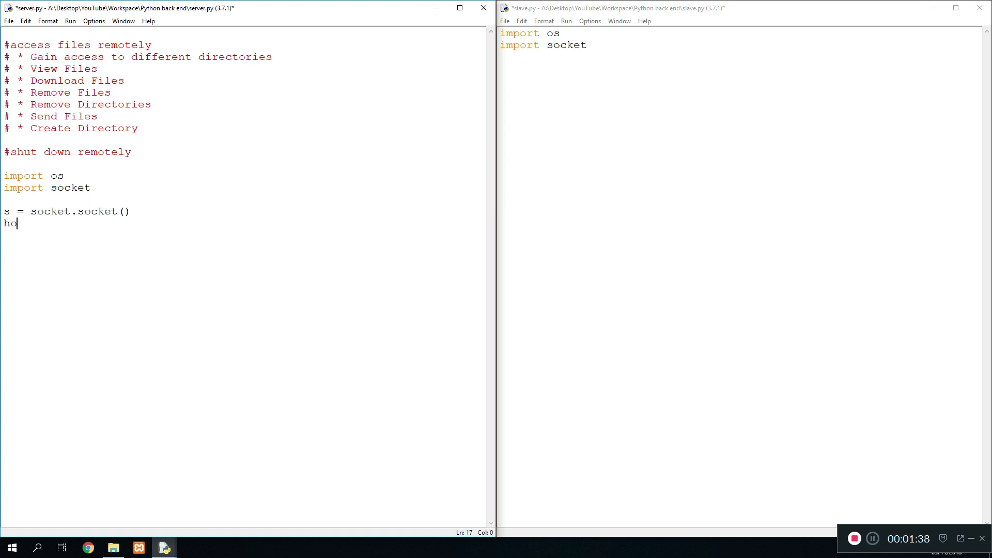
{"action": "type", "text": "st=socket"}
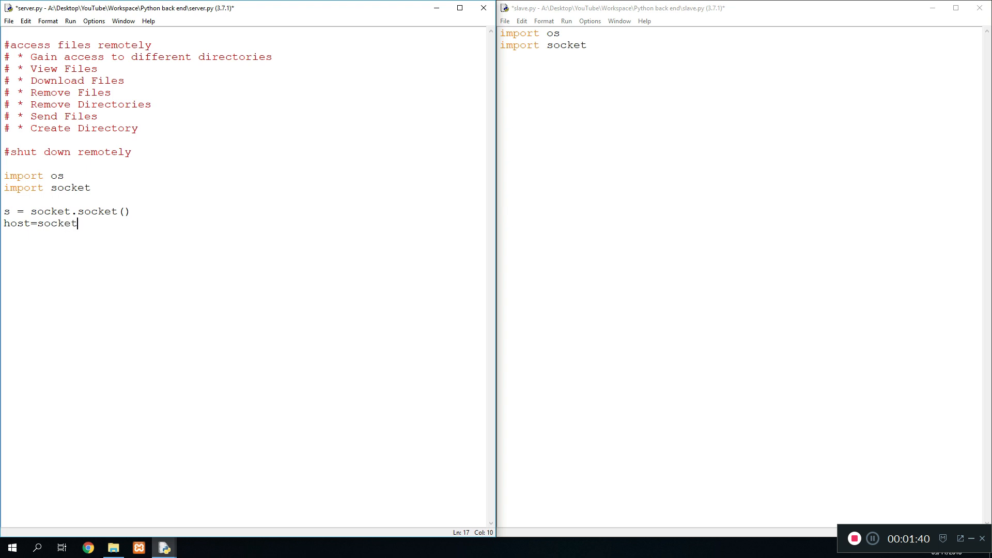
{"action": "type", "text": ".gethos"}
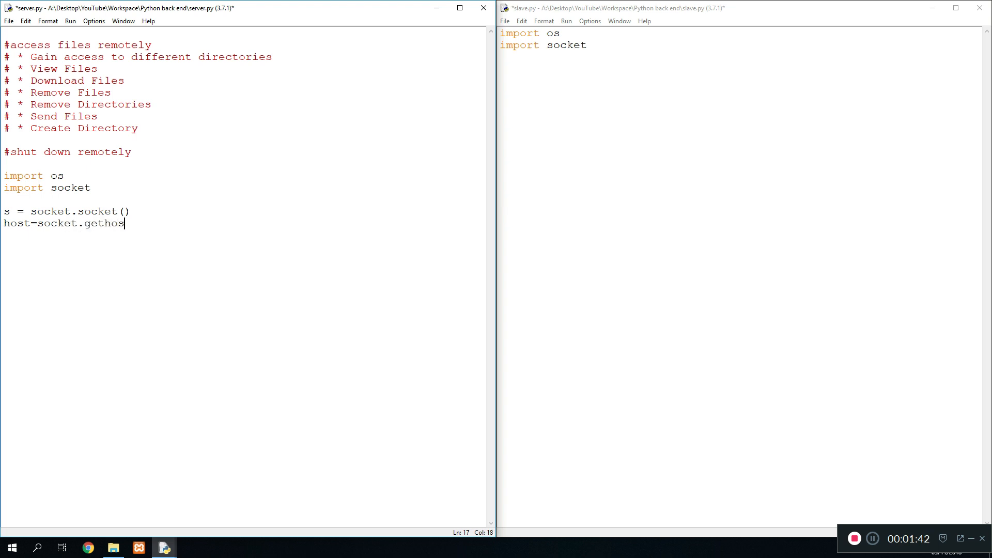
{"action": "type", "text": "tname()"}
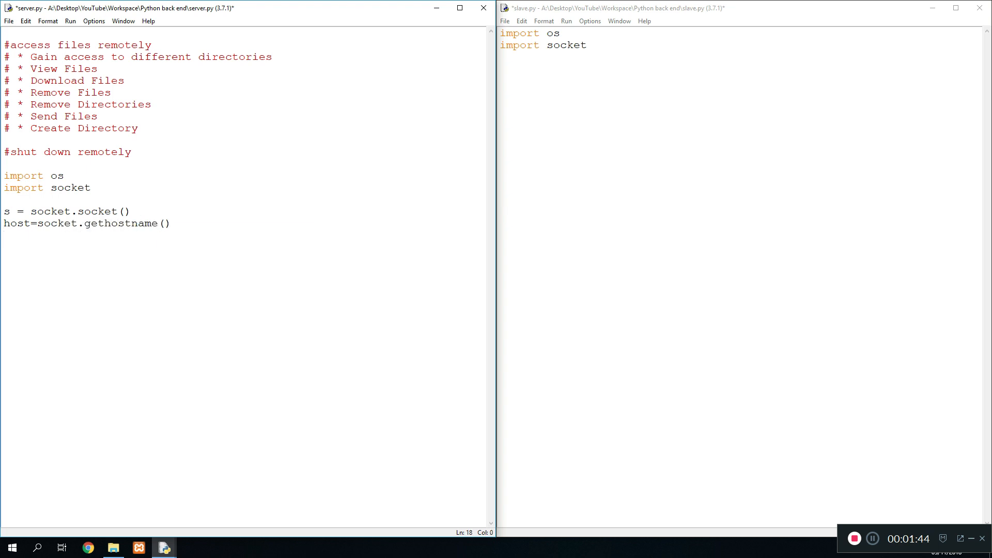
{"action": "type", "text": "port=8-8-"}
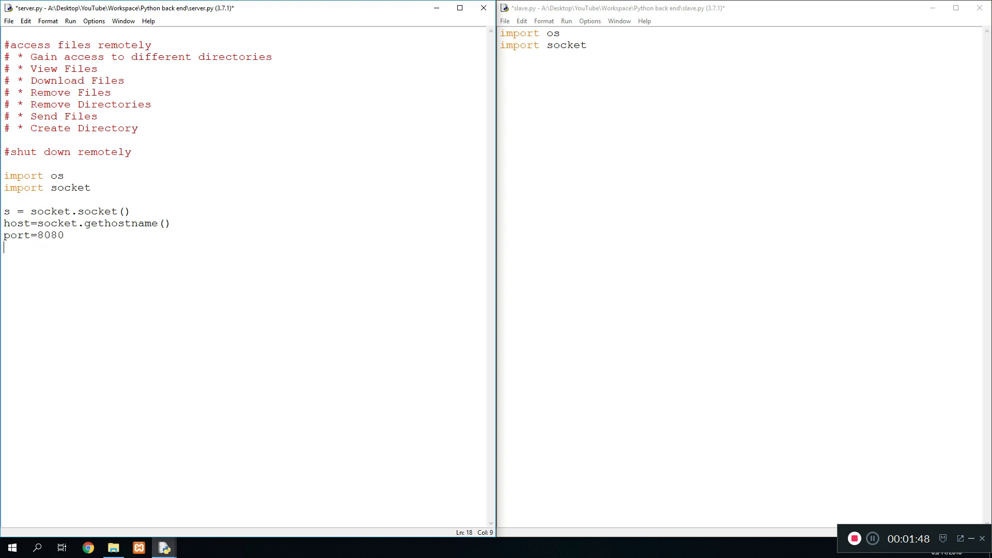
Step: Add a blank print and print " Server is currently running @ " with the host
{"action": "type", "text": "print(\" Server is currently t"}
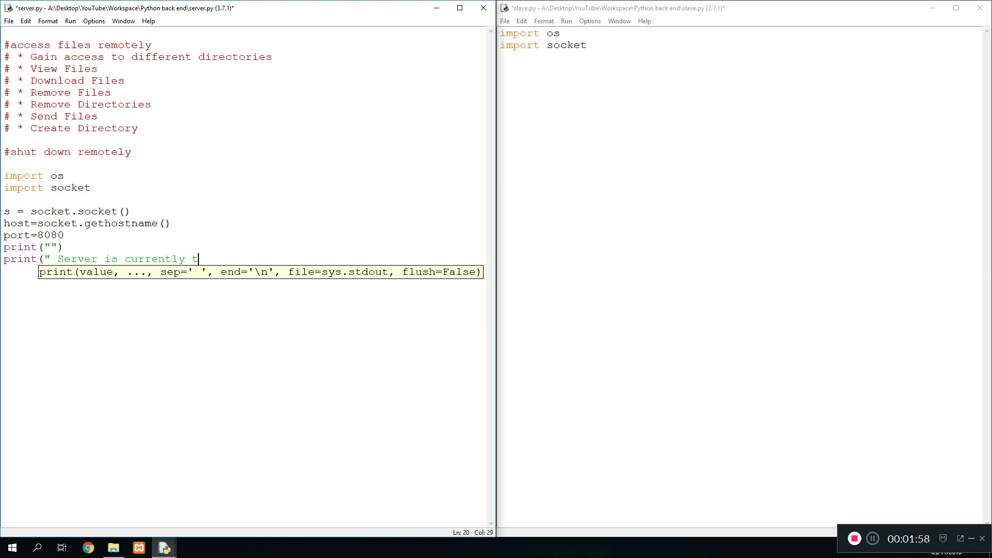
{"action": "type", "text": "running @"}
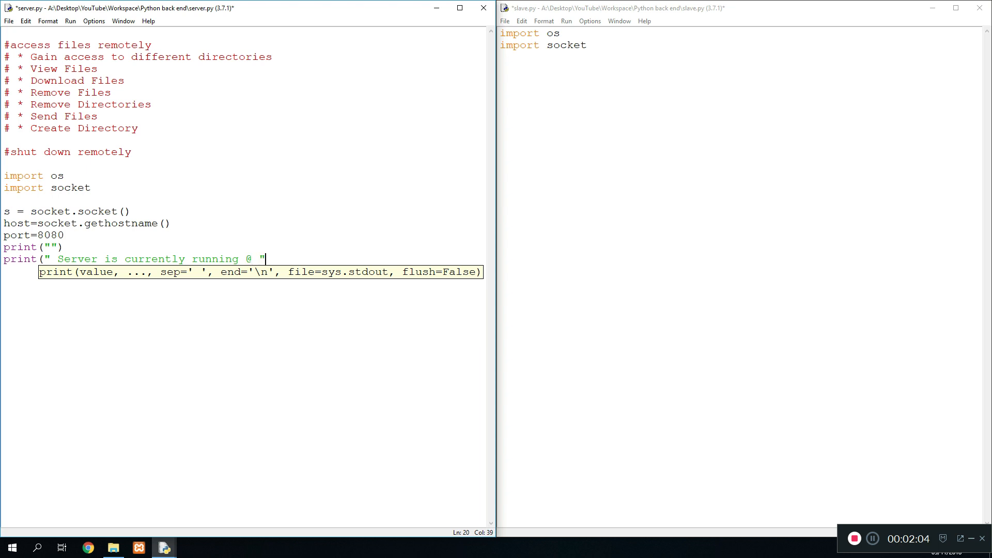
{"action": "type", "text": ", host"}
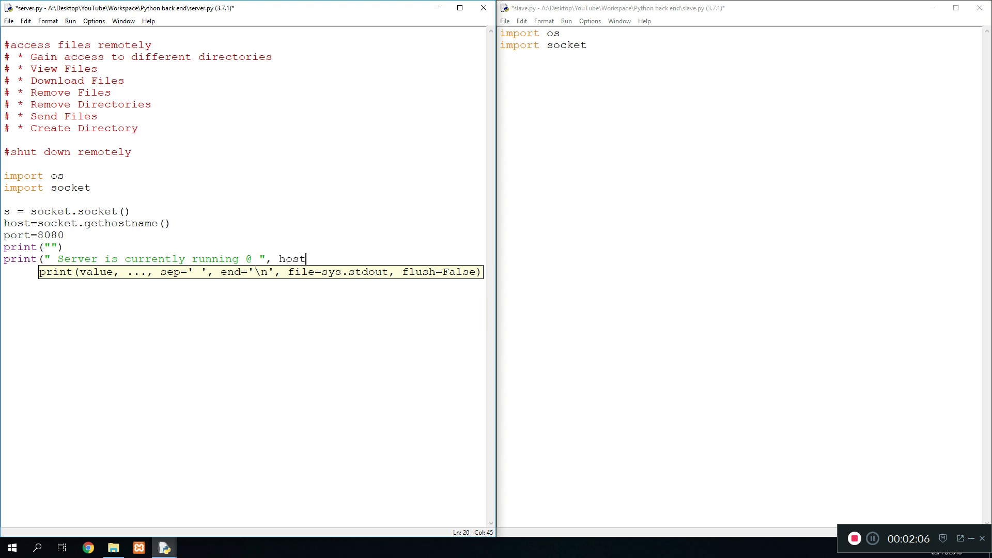
{"action": "type", "text": ")"}
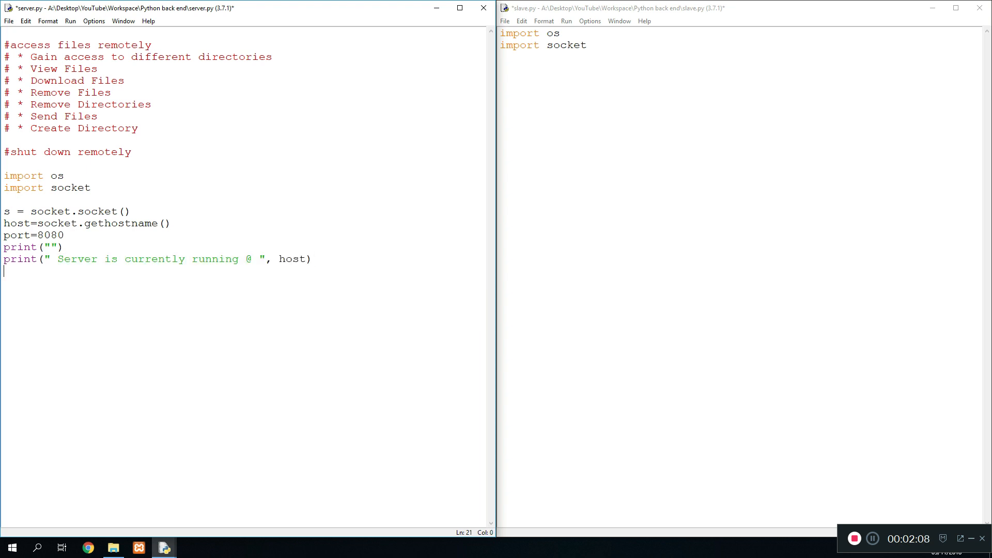
{"action": "type", "text": "sl"}
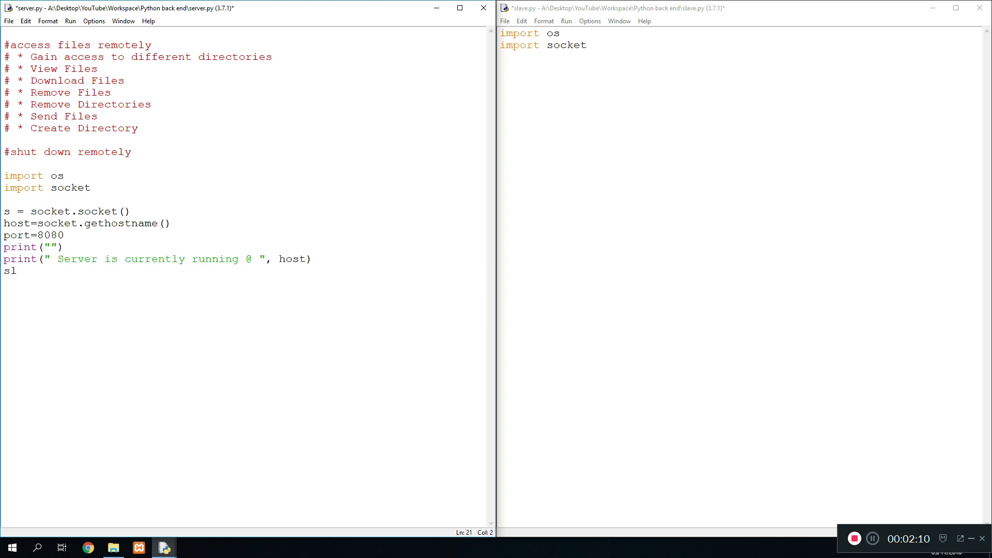
Step: Bind the socket to (host, port), listen, and print a message about incoming connections
{"action": "key", "text": "Backspace"}
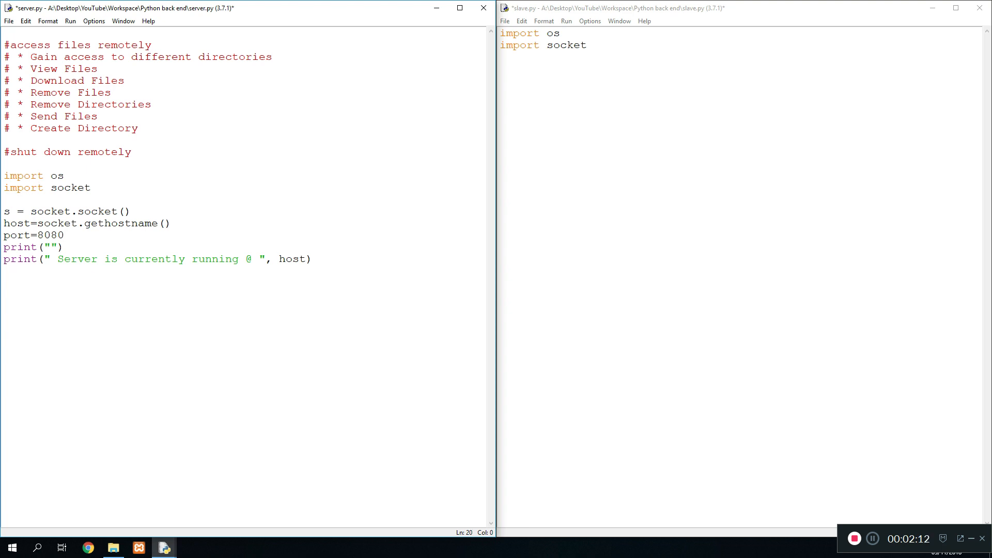
{"action": "type", "text": "s."}
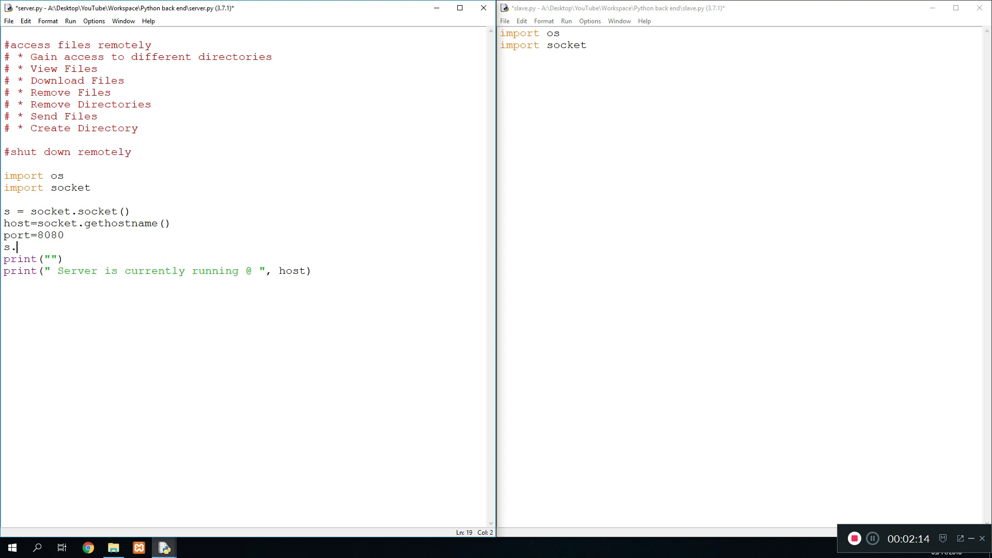
{"action": "type", "text": "bind((host,port"}
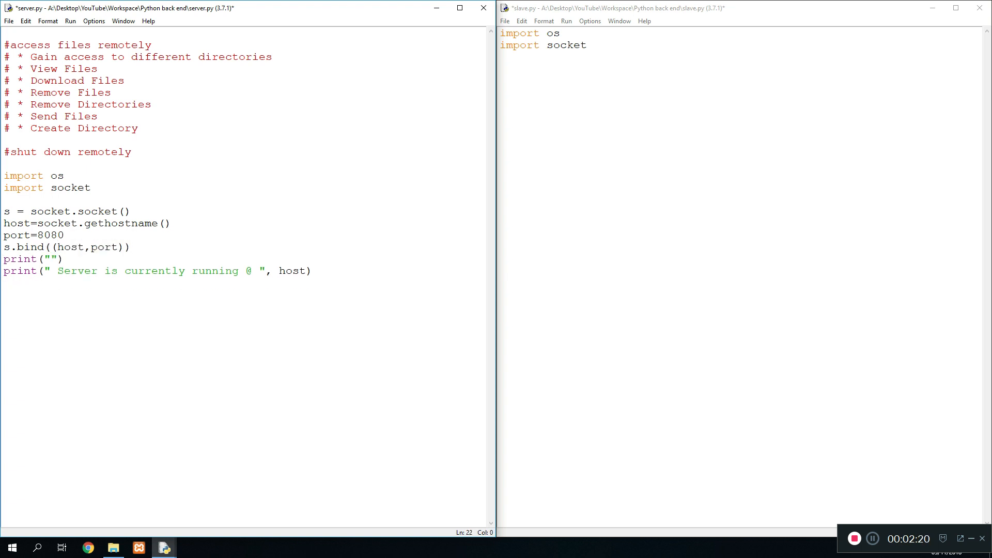
{"action": "type", "text": "s.liseten(1"}
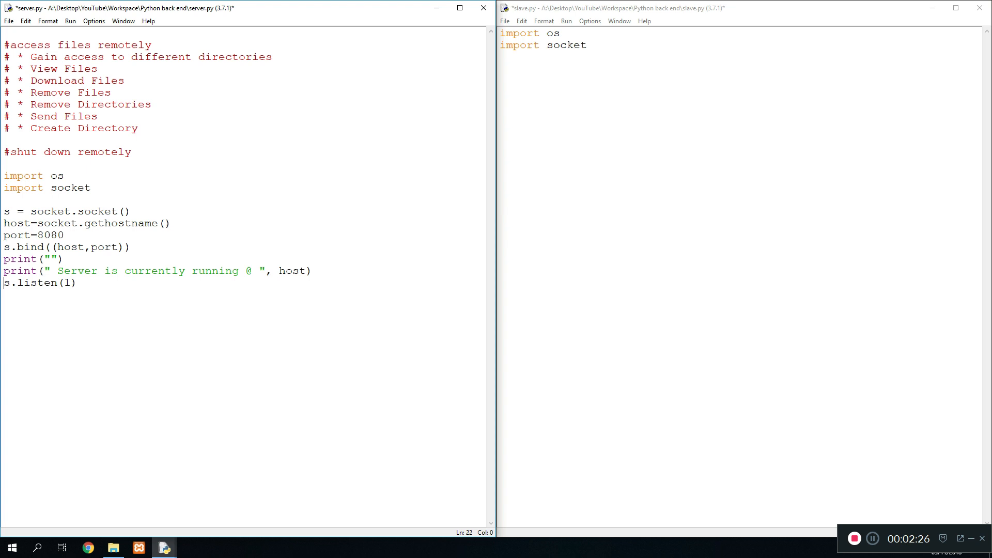
{"action": "key", "text": "enter"}
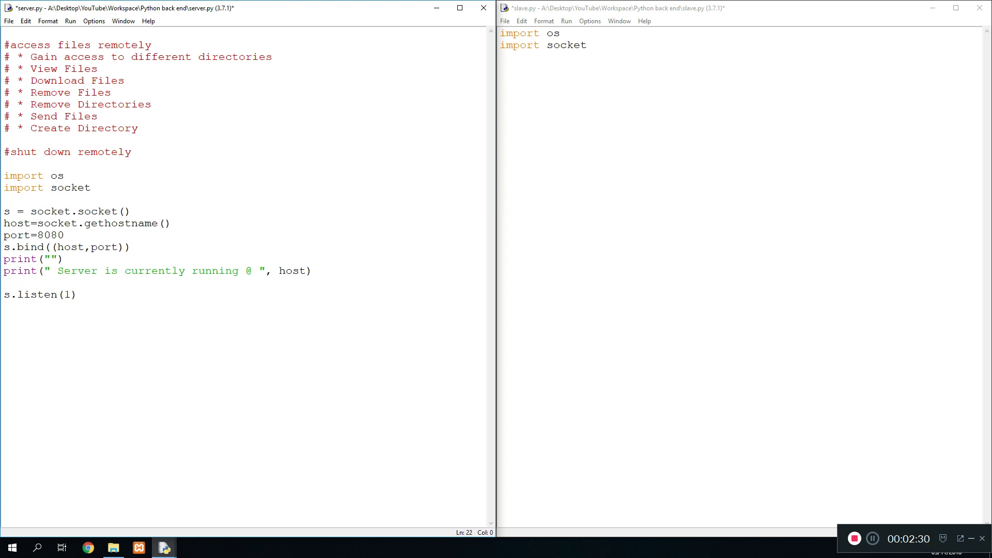
{"action": "type", "text": "print(("}
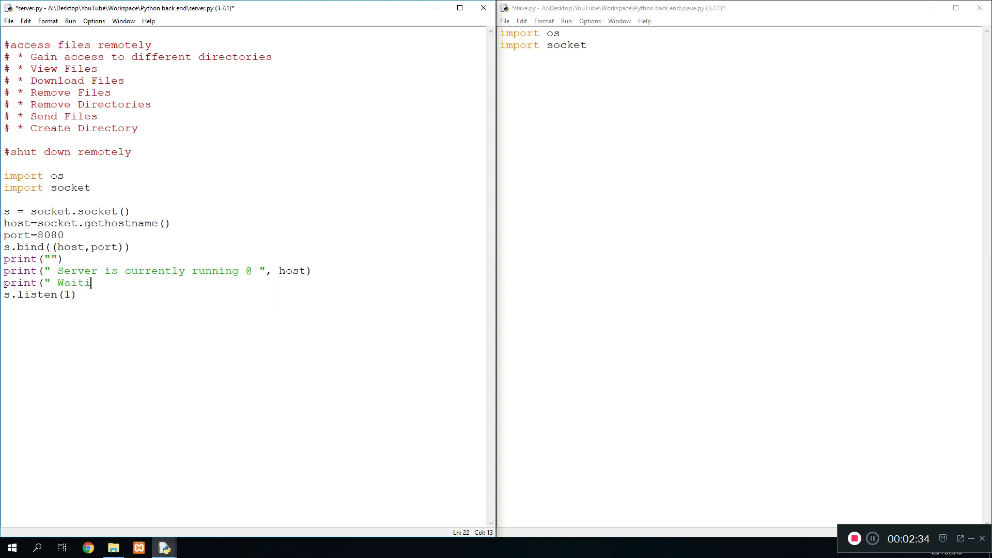
{"action": "type", "text": "ng for any incom"}
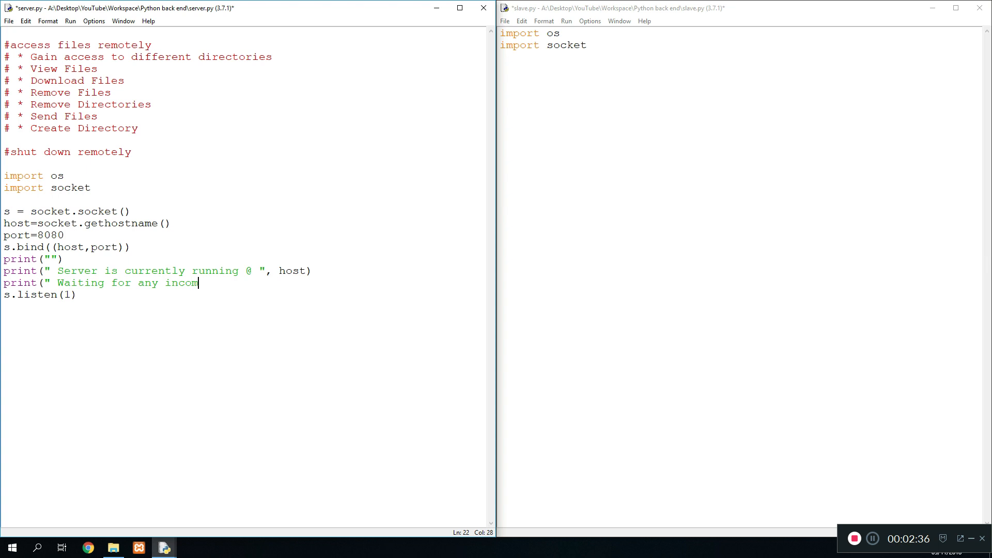
{"action": "type", "text": "ing connections...\""}
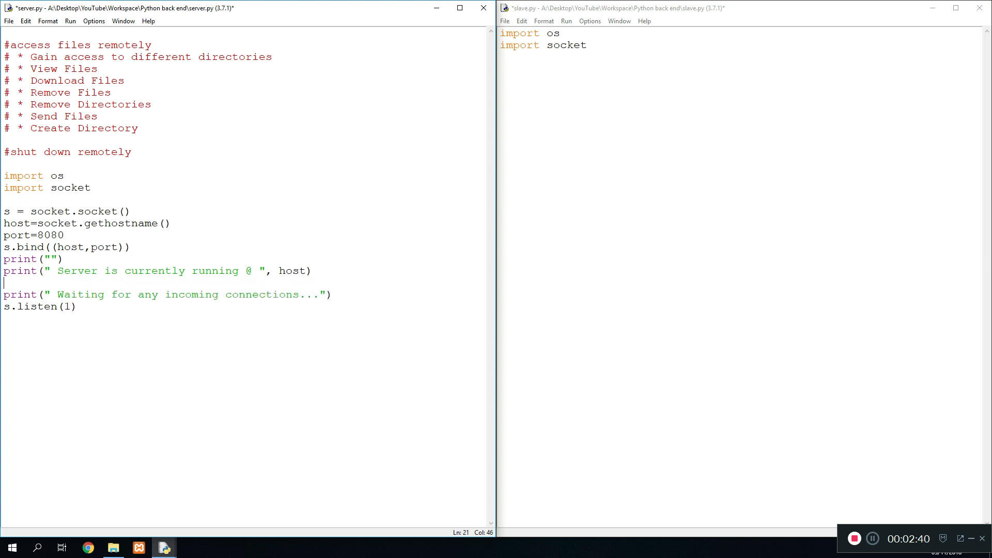
{"action": "type", "text": "print(\""}
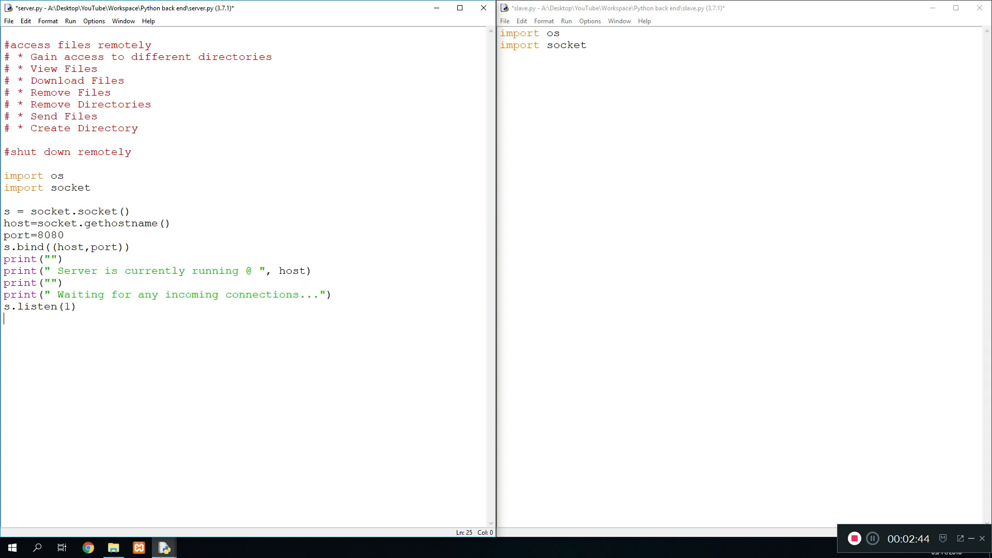
Step: Add conn, addr = s.accept() and print addr with " Has connected to the server successfully "
{"action": "type", "text": "conn, addr"}
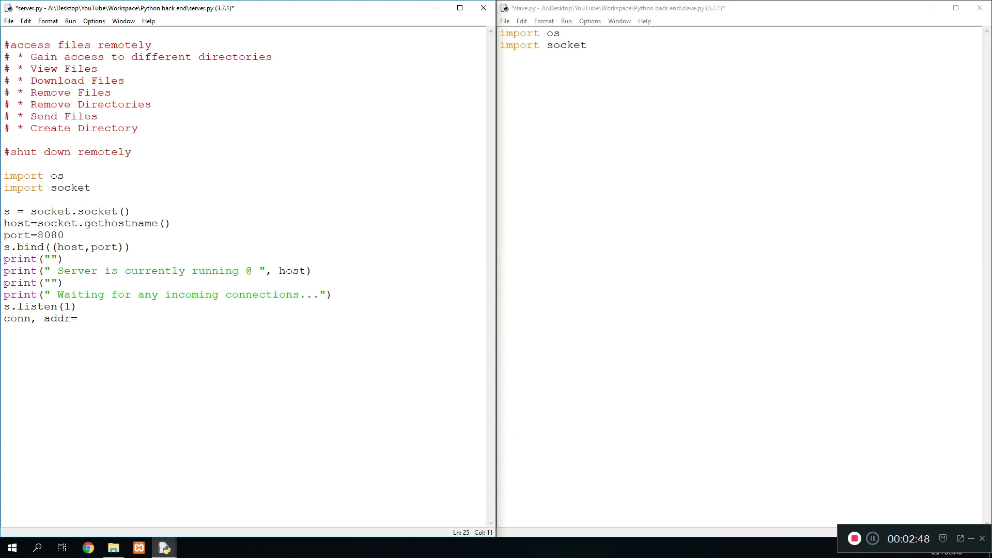
{"action": "type", "text": "= s.a"}
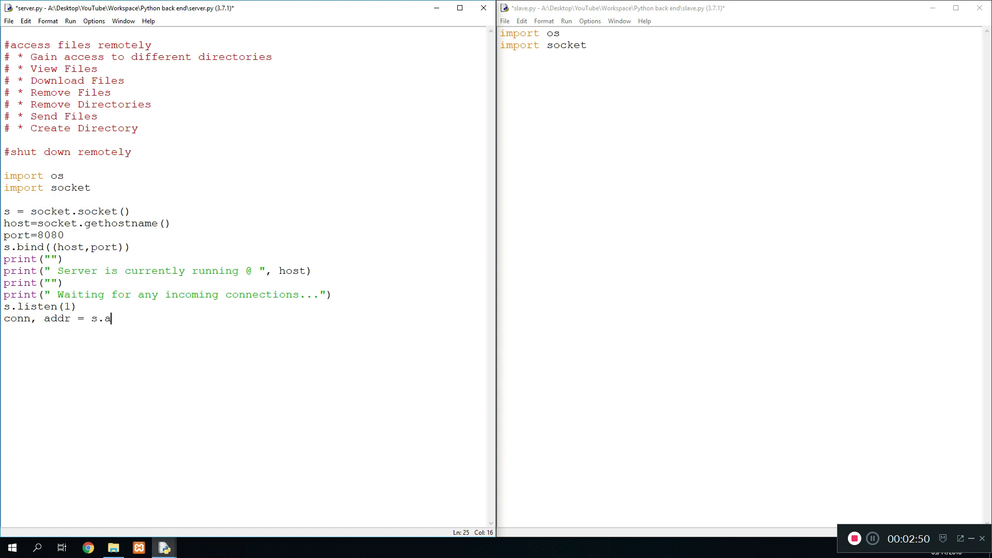
{"action": "type", "text": "ce"}
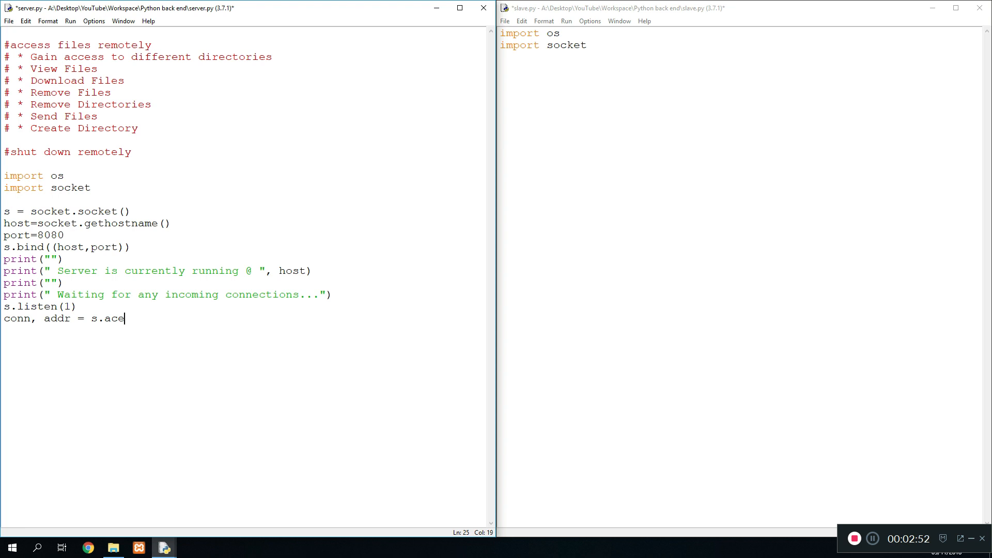
{"action": "type", "text": "pt()"}
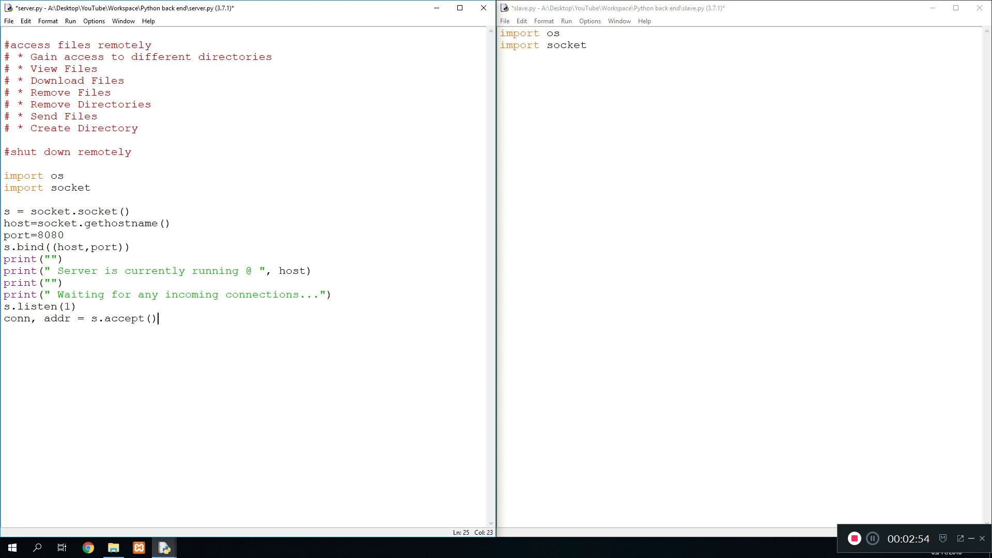
{"action": "key", "text": "enter"}
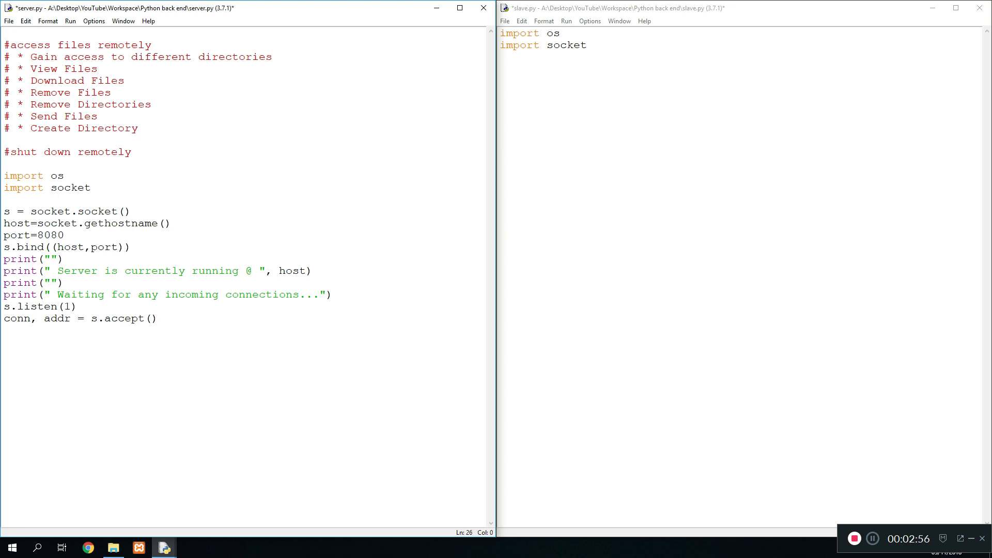
{"action": "type", "text": "print(\"\")"}
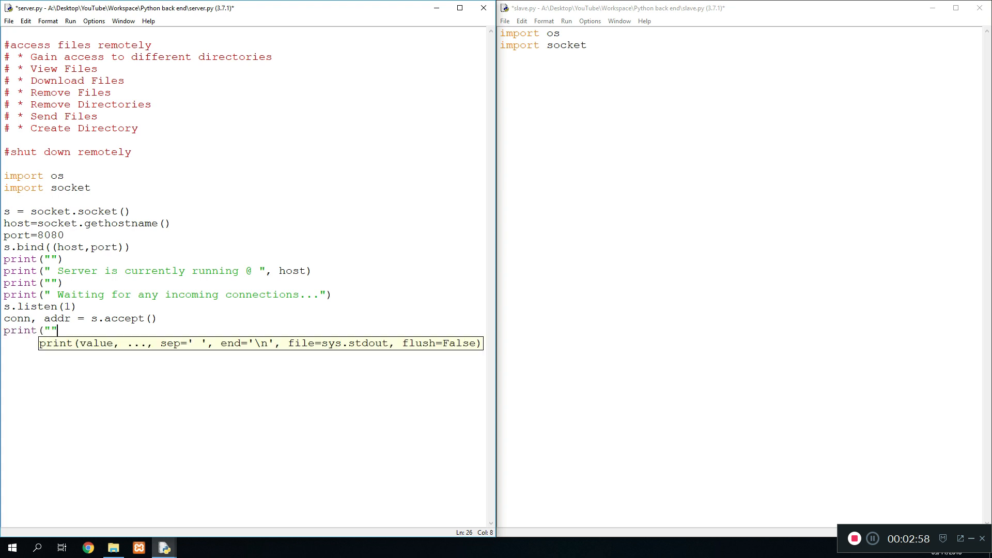
{"action": "type", "text": "prn"}
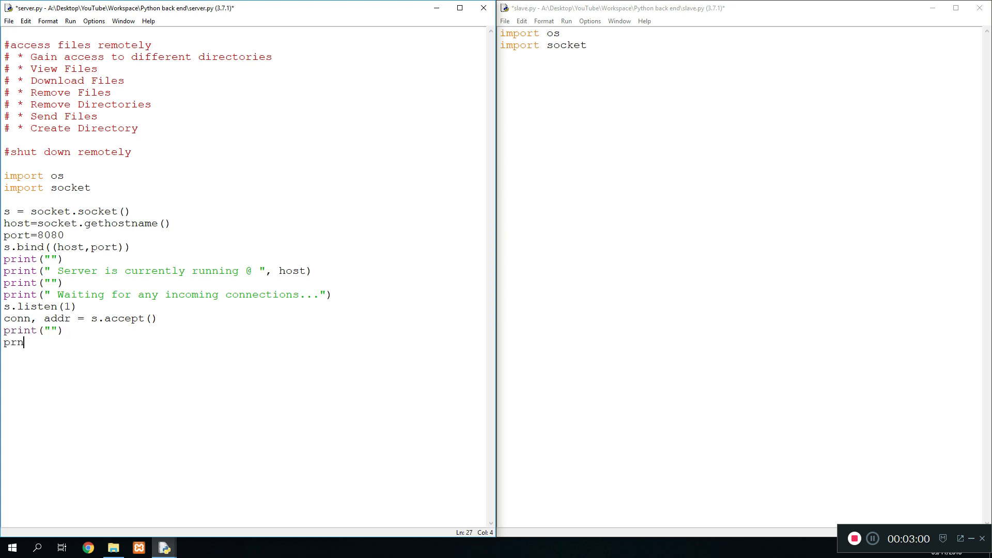
{"action": "type", "text": "int(addr"}
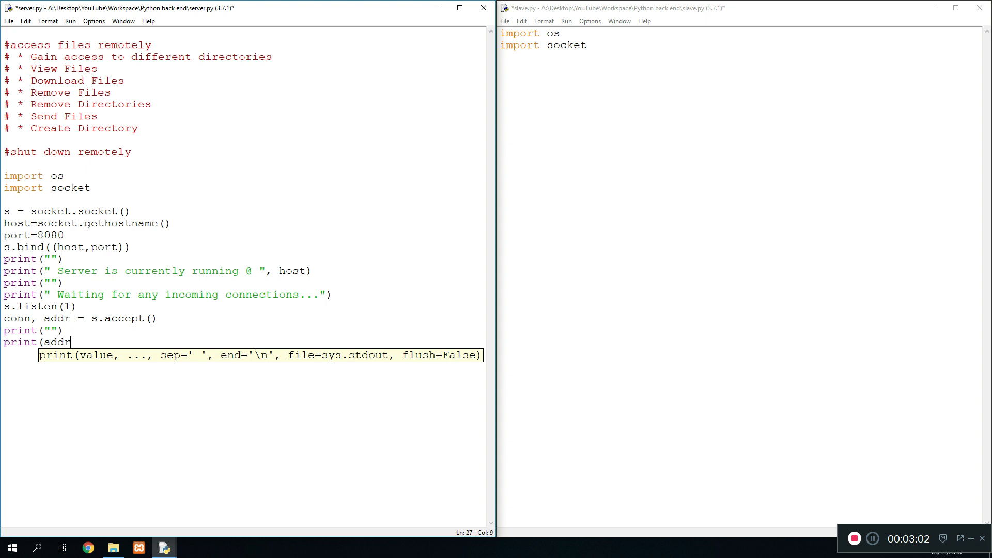
{"action": "type", "text": ", \" Has connected to the s"}
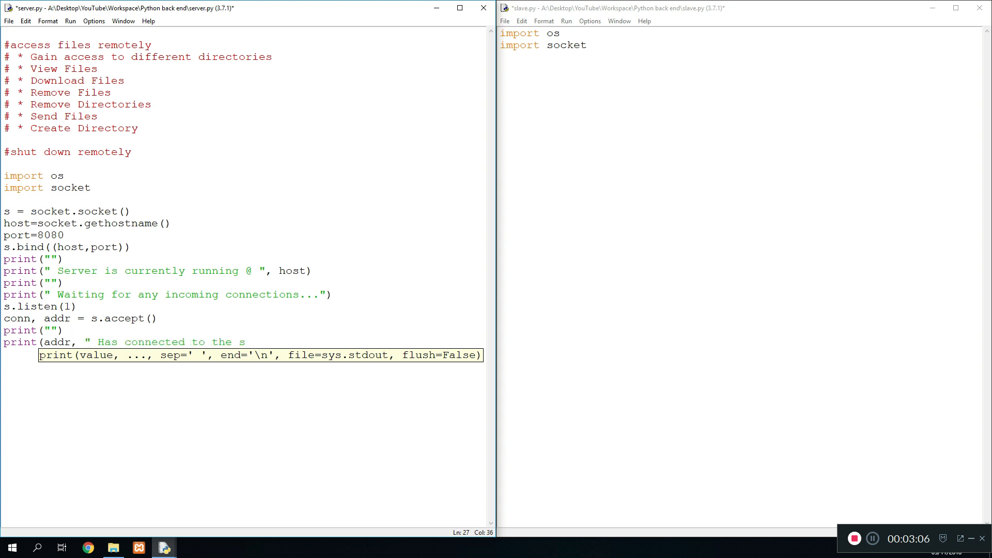
{"action": "type", "text": "erver successfully"}
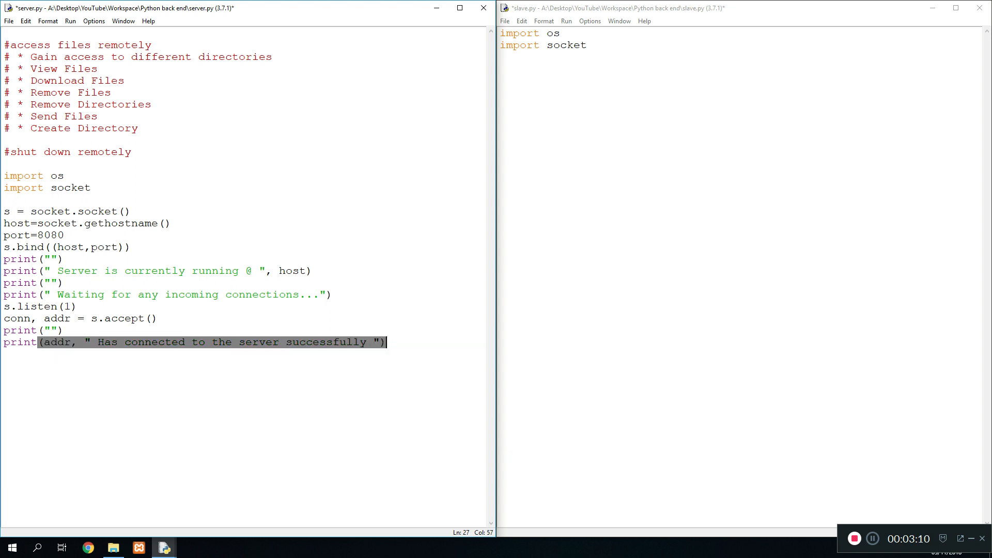
{"action": "key", "text": "enter"}
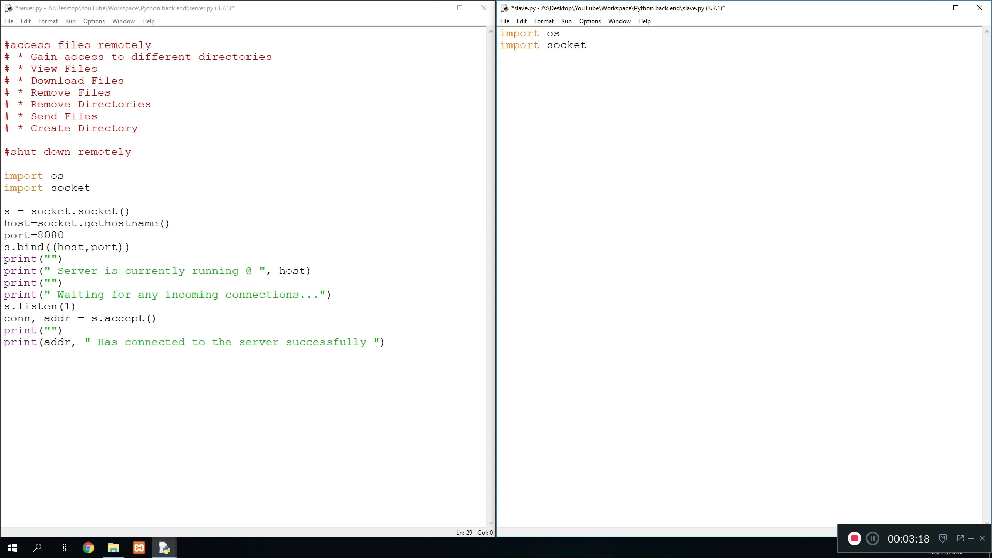
Step: Copy port=8080 into slave.py and add host = input("Please enter the server address : ")
{"action": "left_click_drag", "start_coordinate": [4, 210], "coordinate": [22, 223]}
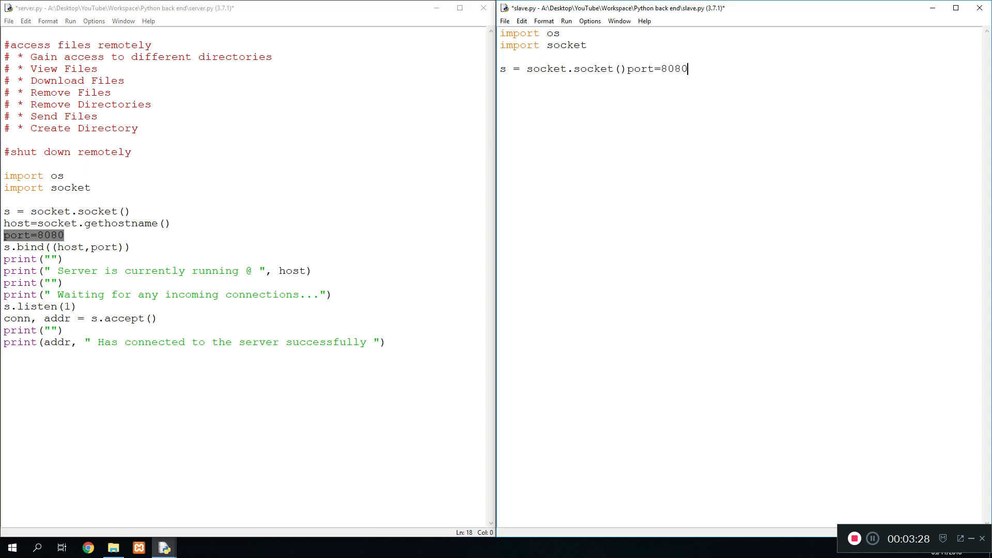
{"action": "key", "text": "Enter"}
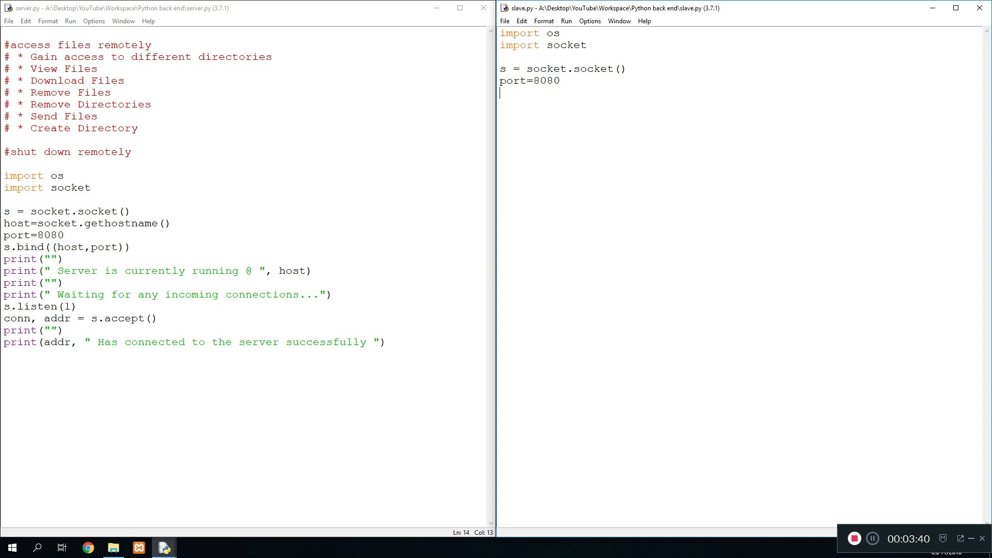
{"action": "type", "text": "host"}
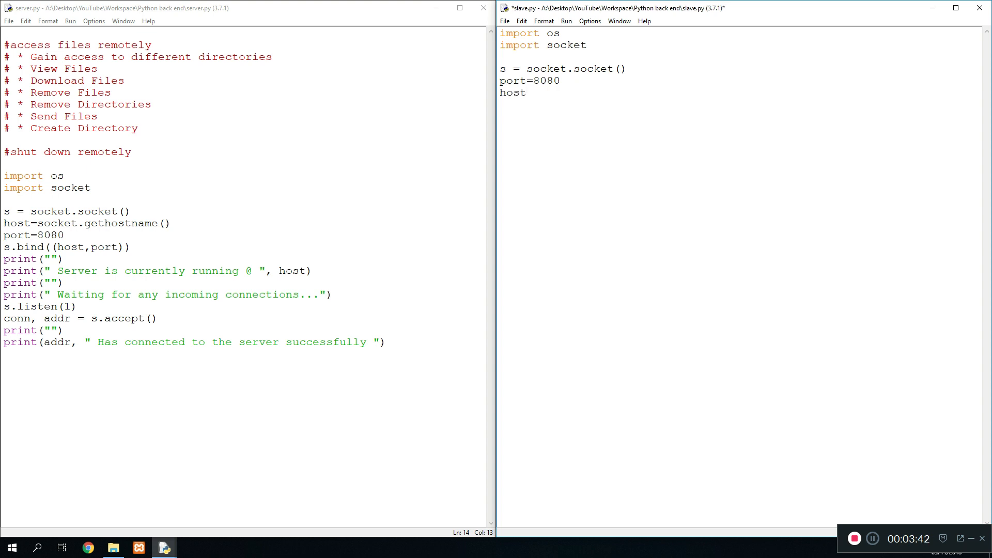
{"action": "type", "text": "= input(str(\"Pleas"}
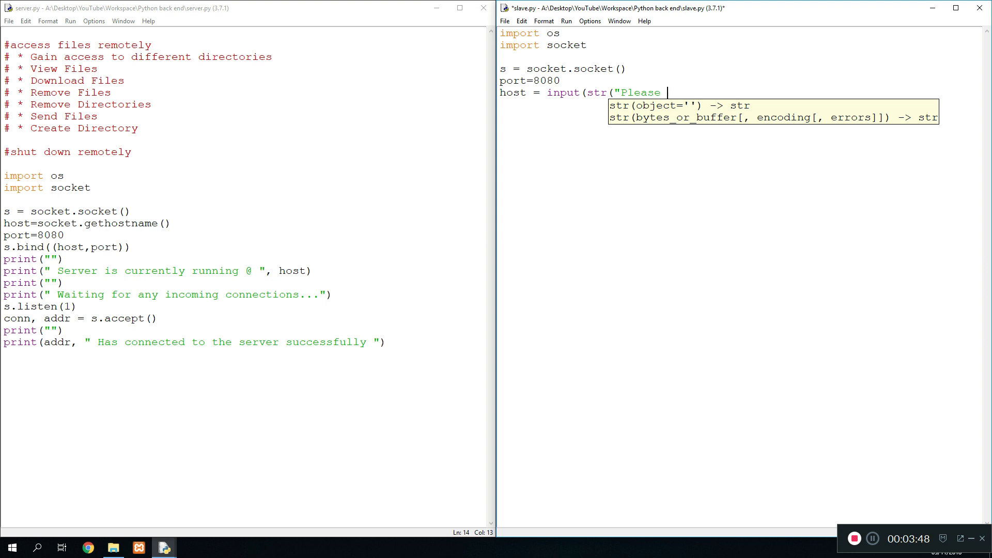
{"action": "type", "text": "enter the"}
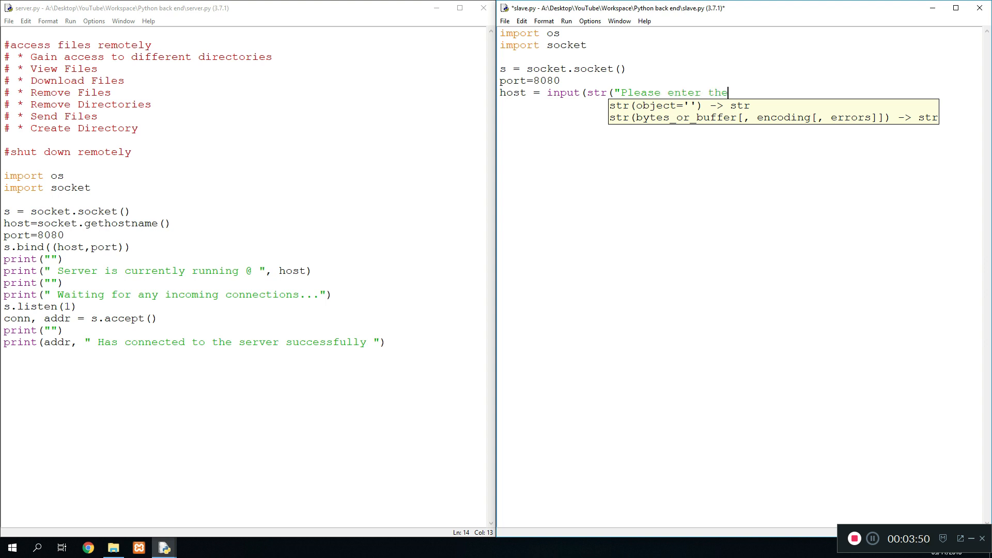
{"action": "type", "text": "server address : \"))"}
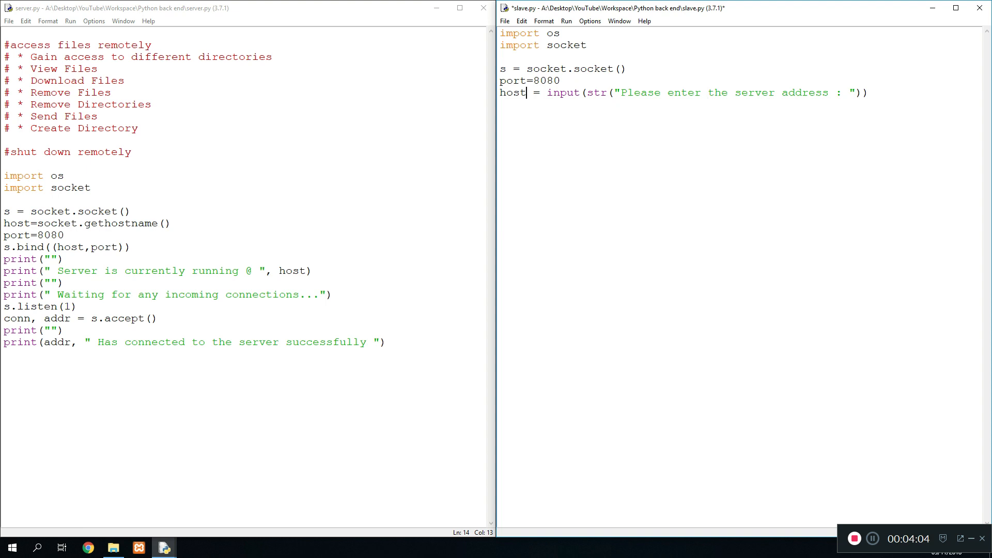
{"action": "left_click", "coordinate": [609, 93]}
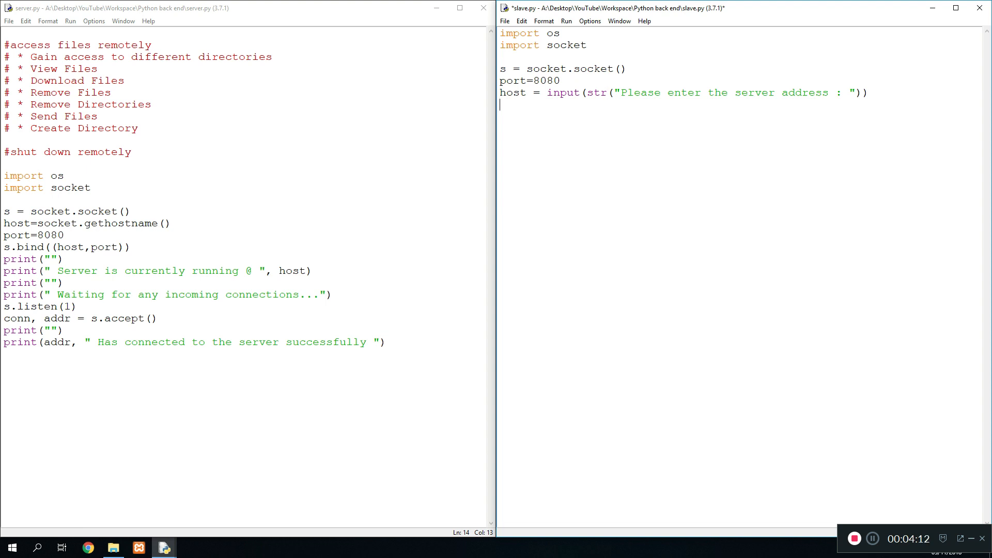
Step: Add s.connect((host,port)), print "Connected to the server successfully", and a blank print in slave.py
{"action": "left_click_drag", "start_coordinate": [499, 92], "coordinate": [546, 93]}
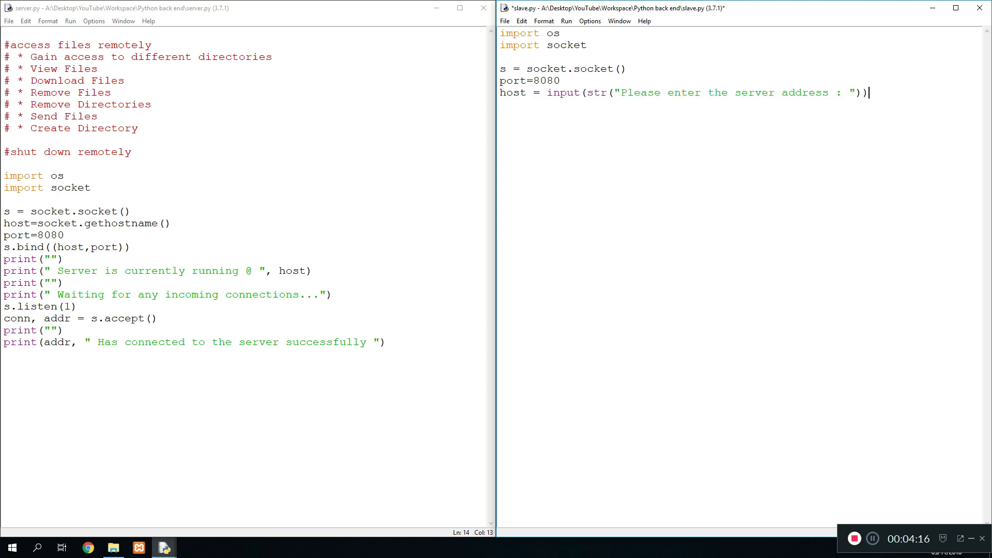
{"action": "type", "text": "s."}
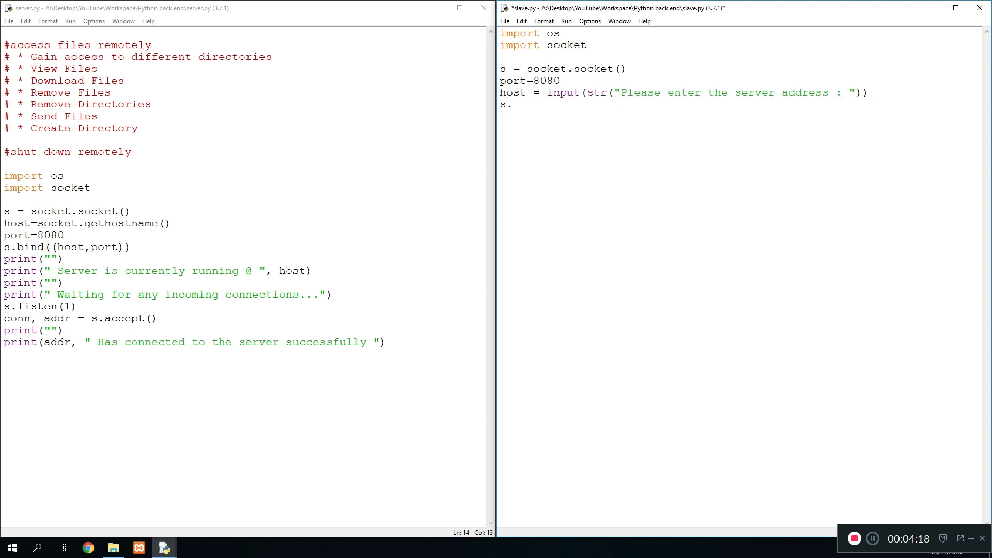
{"action": "type", "text": "connect"}
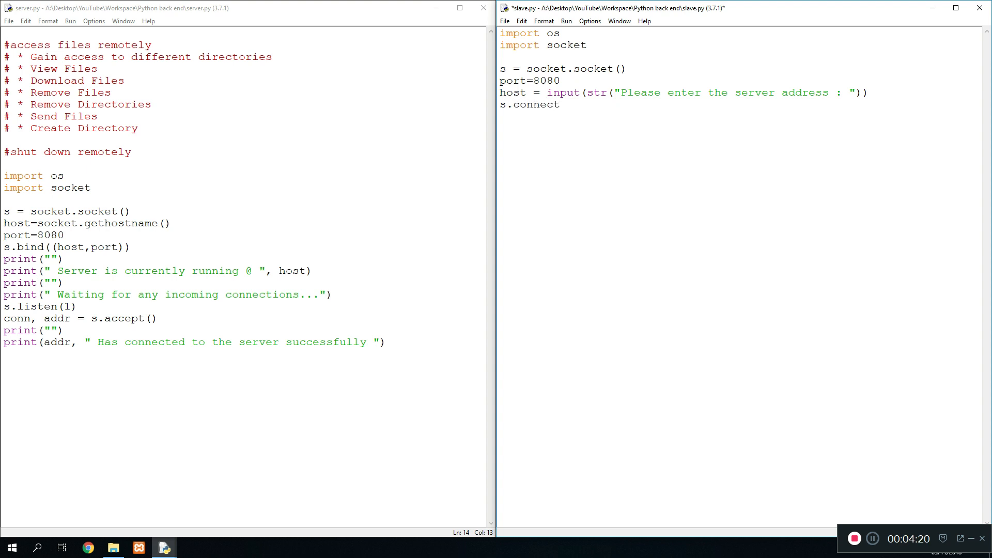
{"action": "type", "text": "((ho0s"}
{"action": "type", "text": "print(\"Cc"}
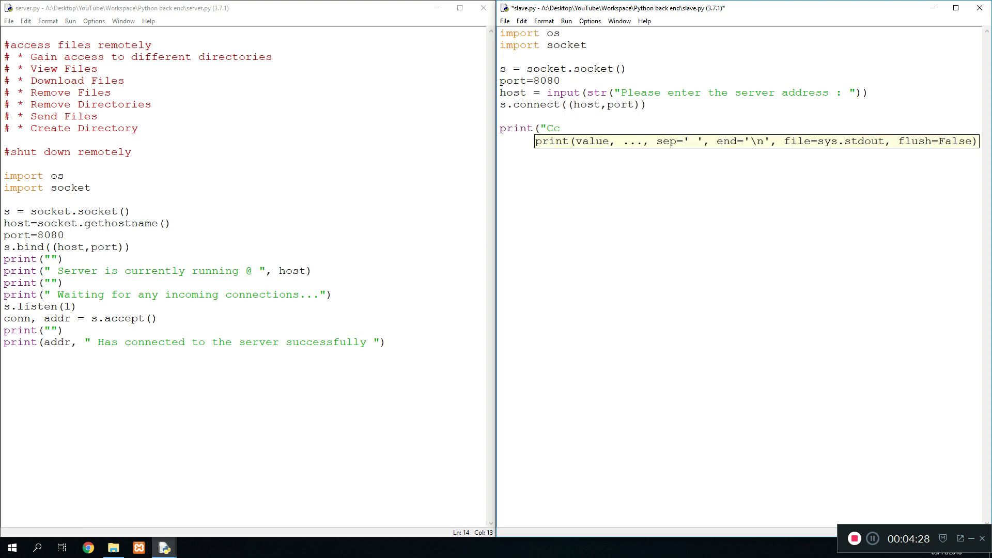
{"action": "type", "text": "onnected to the server succ"}
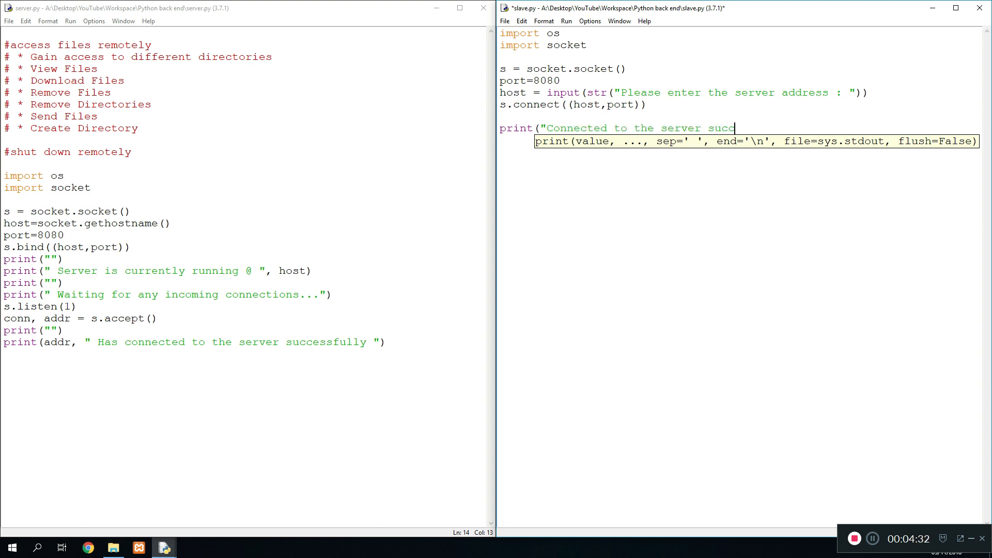
{"action": "type", "text": "ess"}
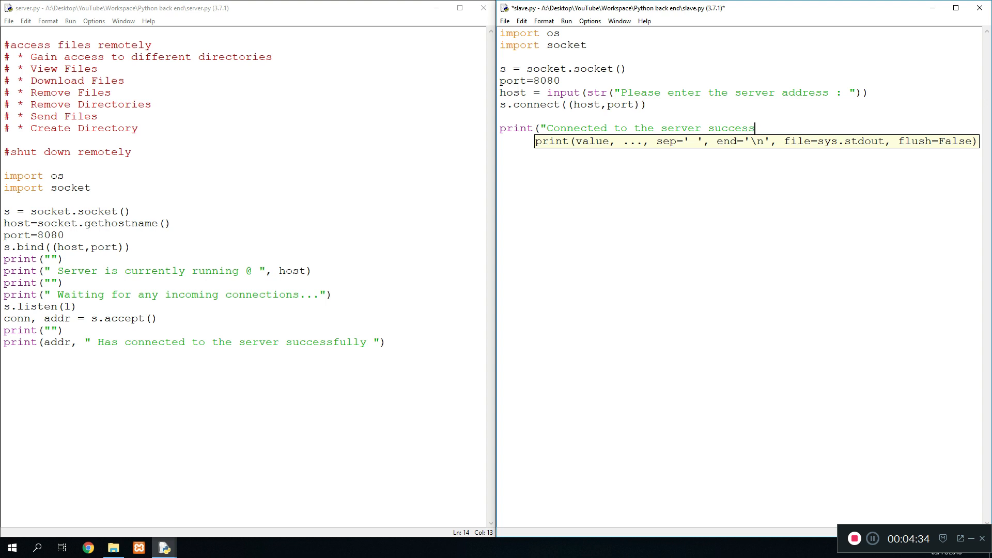
{"action": "type", "text": "fully"}
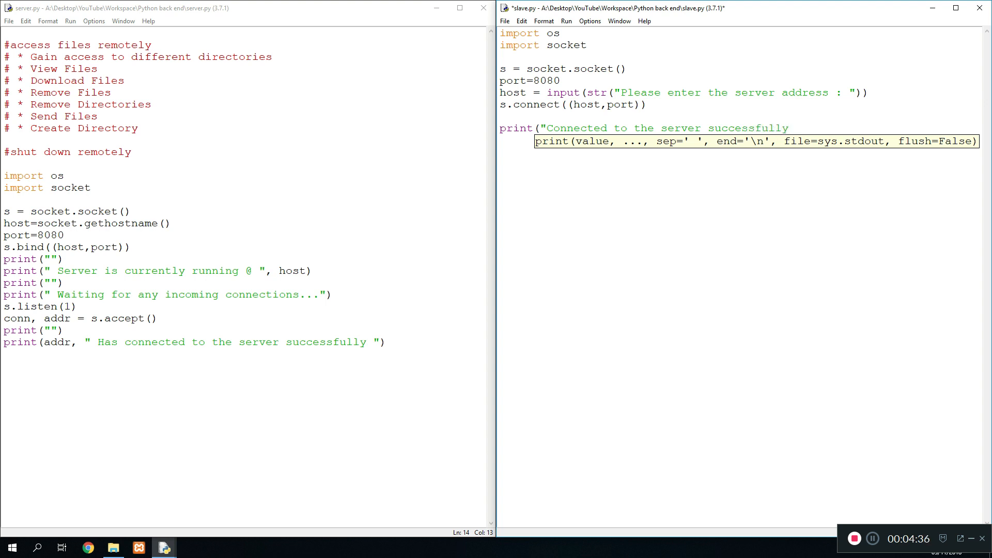
{"action": "type", "text": "prin"}
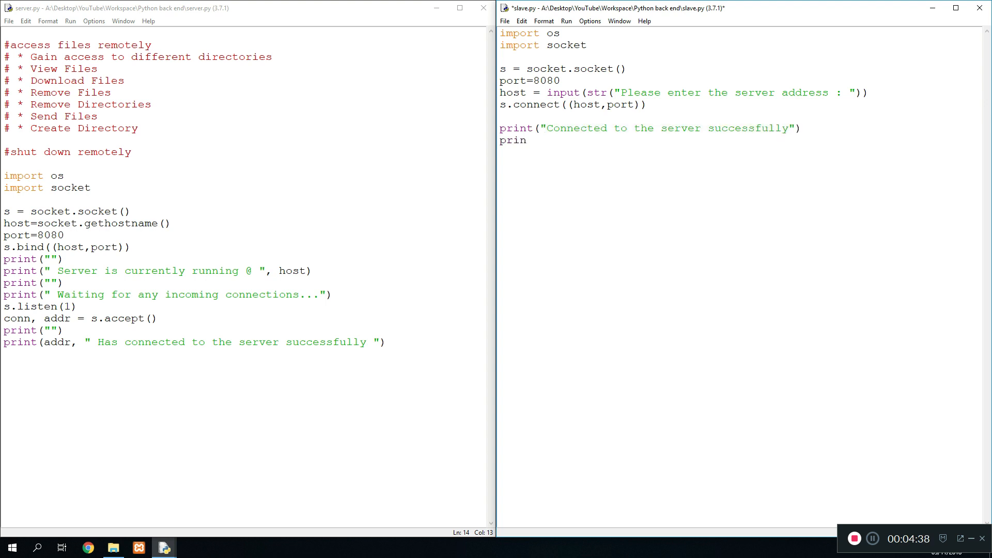
{"action": "type", "text": "t(\"\")"}
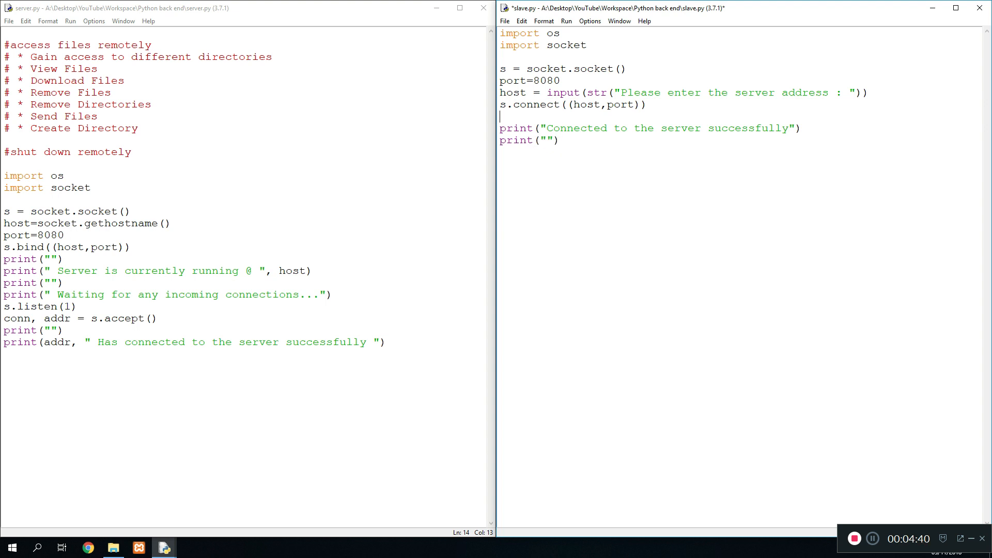
{"action": "type", "text": "print(\""}
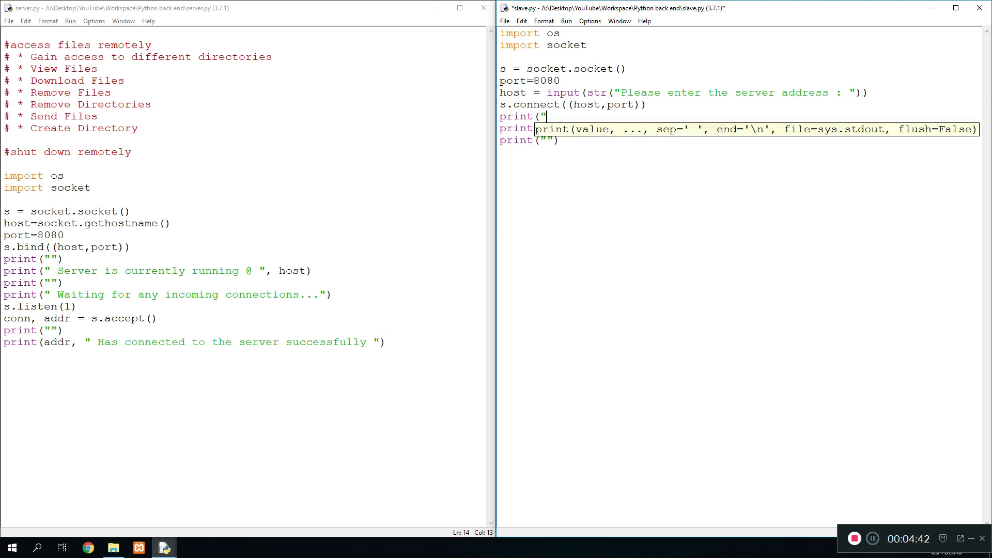